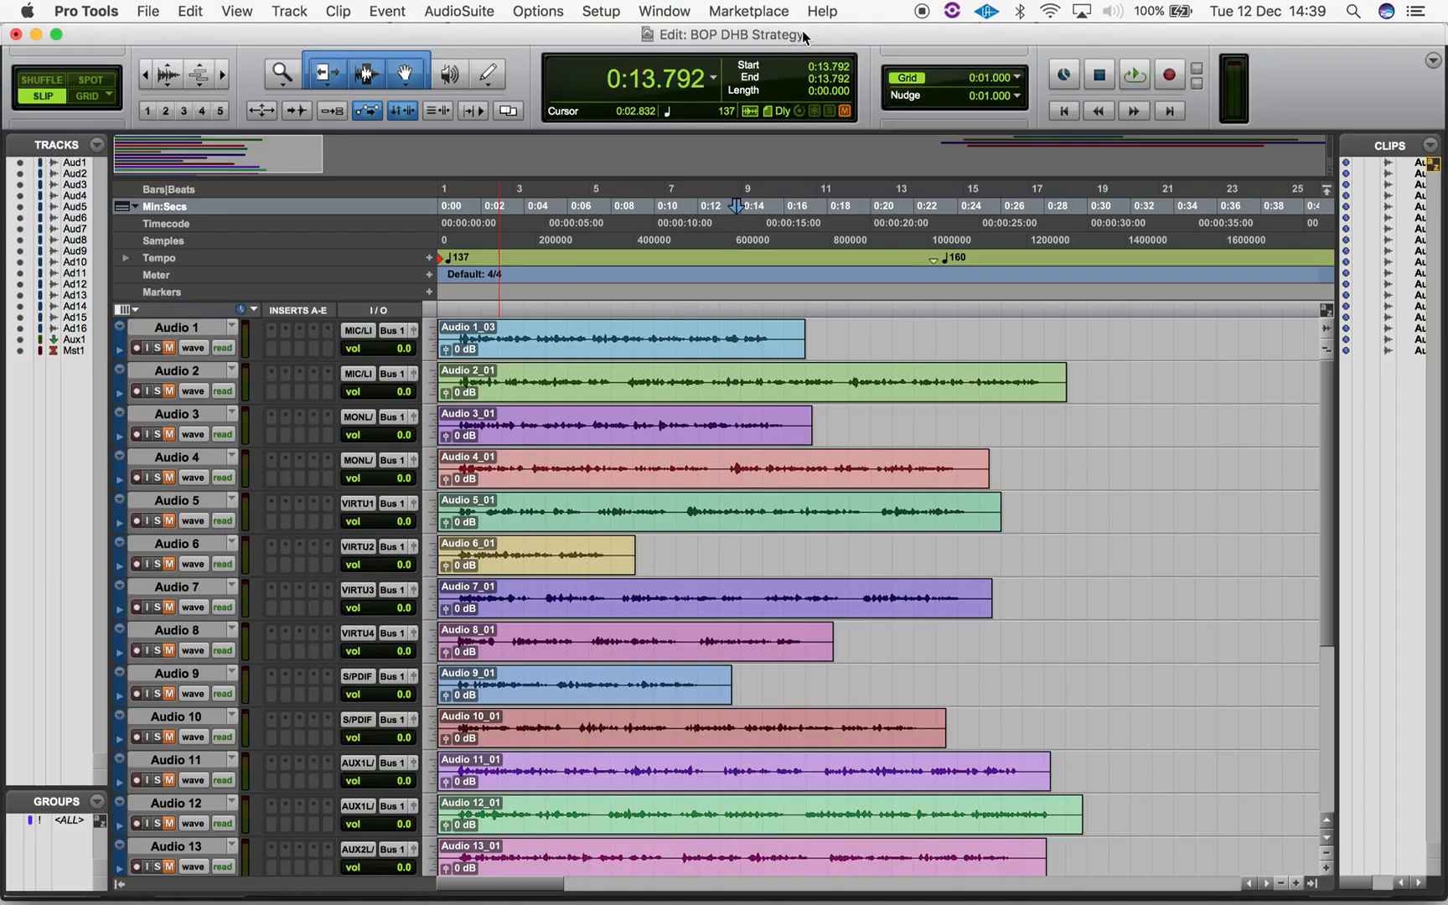
mouse_move(796, 96)
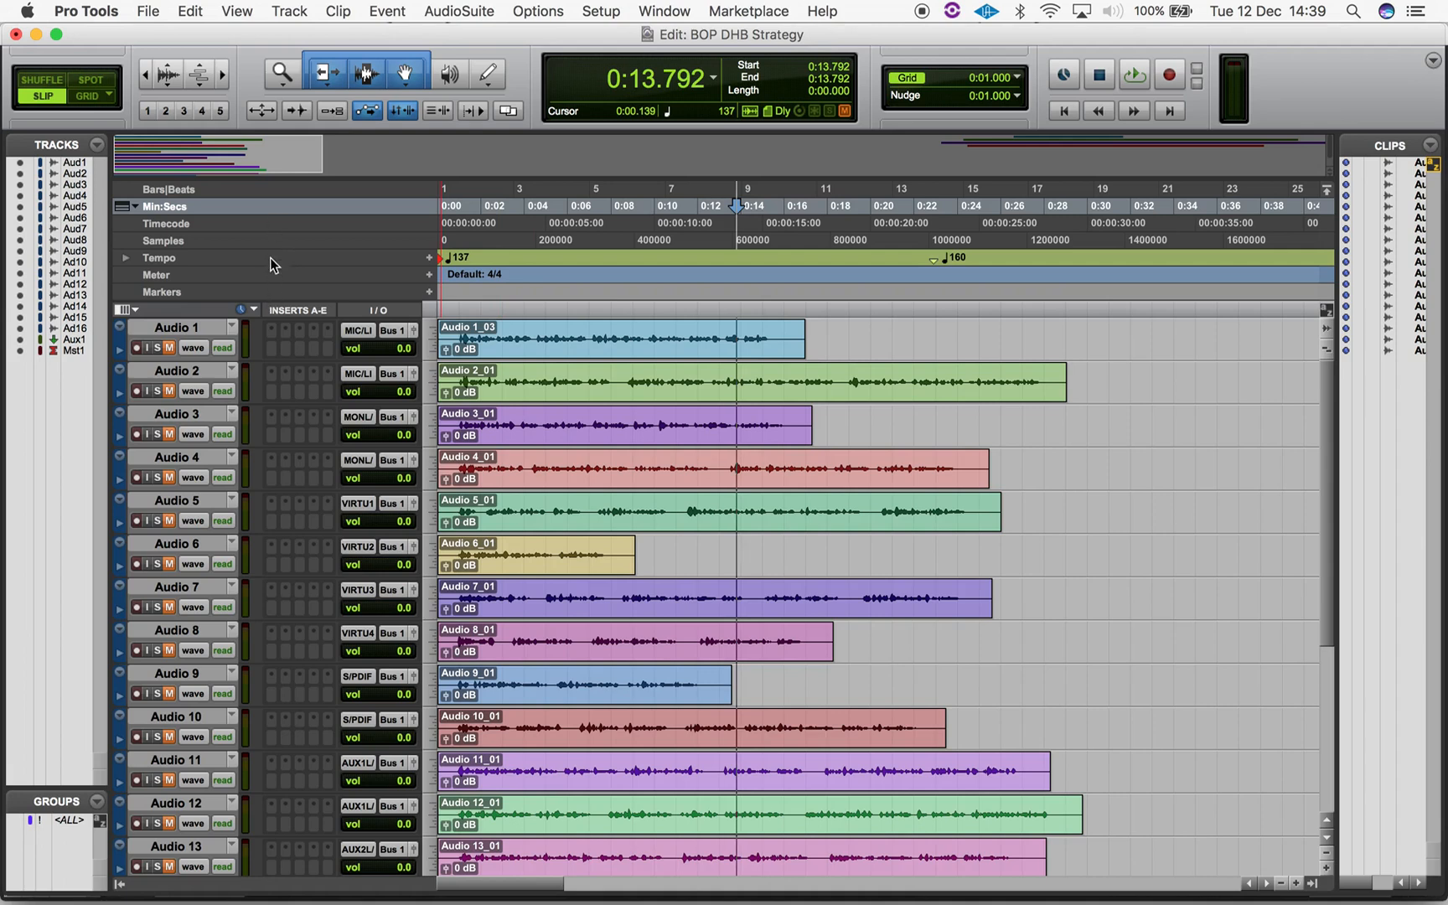
mouse_move(189, 283)
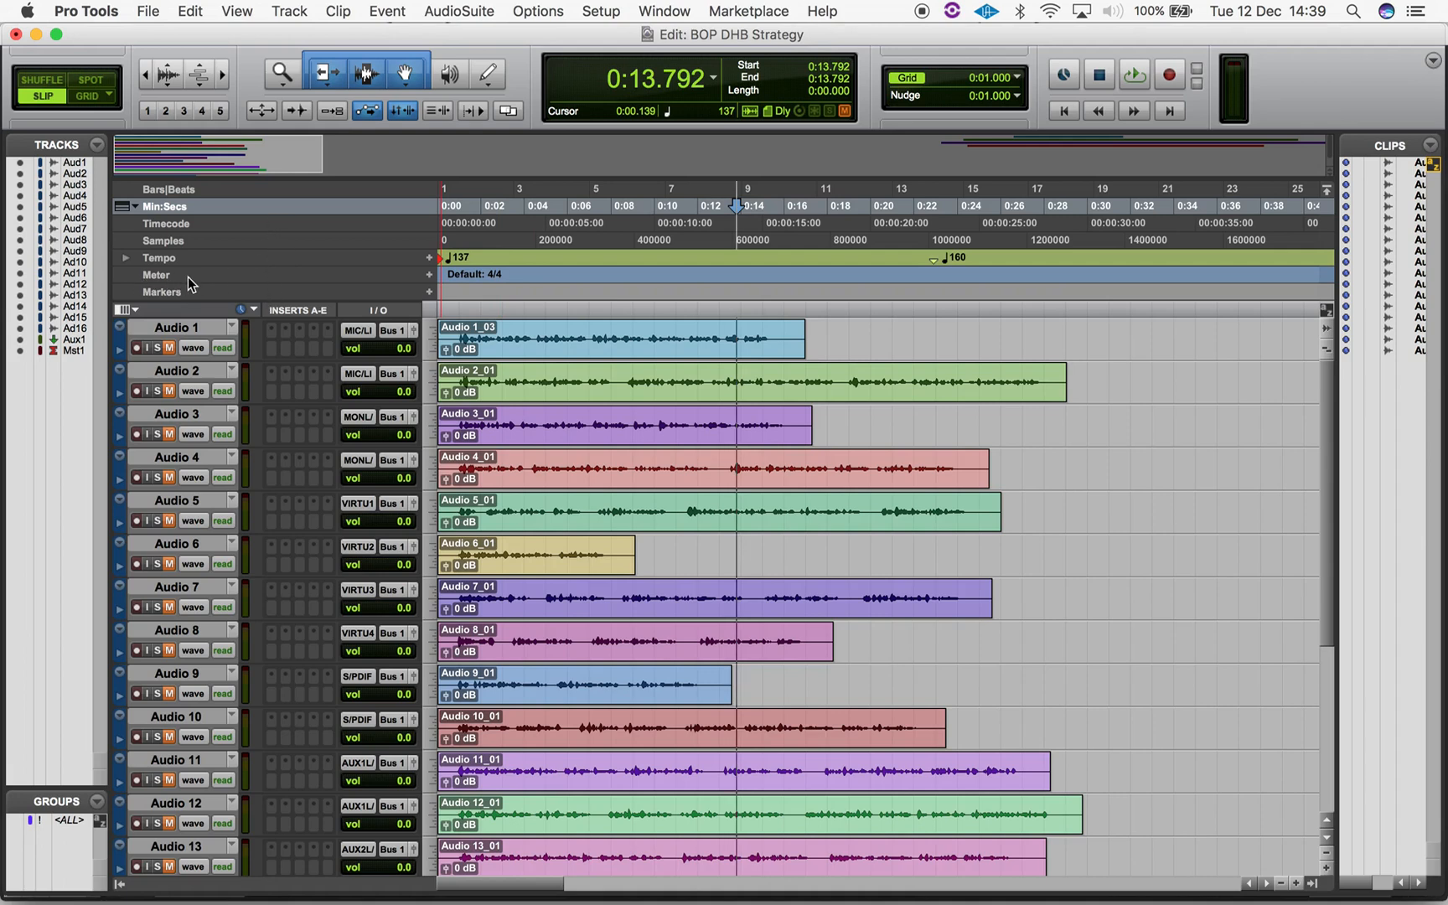
mouse_move(240, 285)
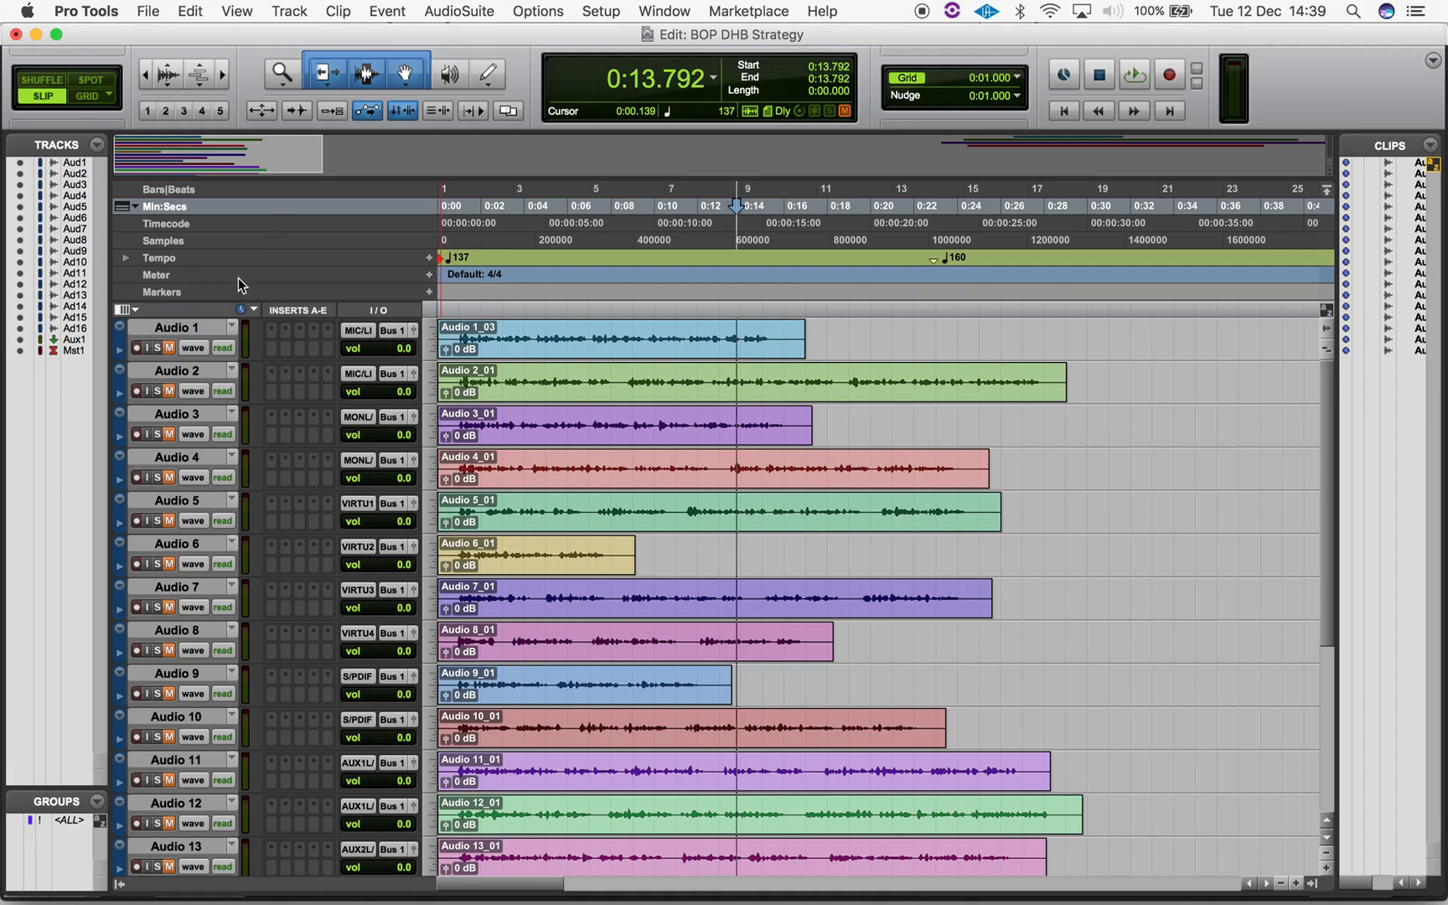
Step: Add a meter change from the Meter ruler's + button, defaulting near bar 8 in 4/4
click(513, 281)
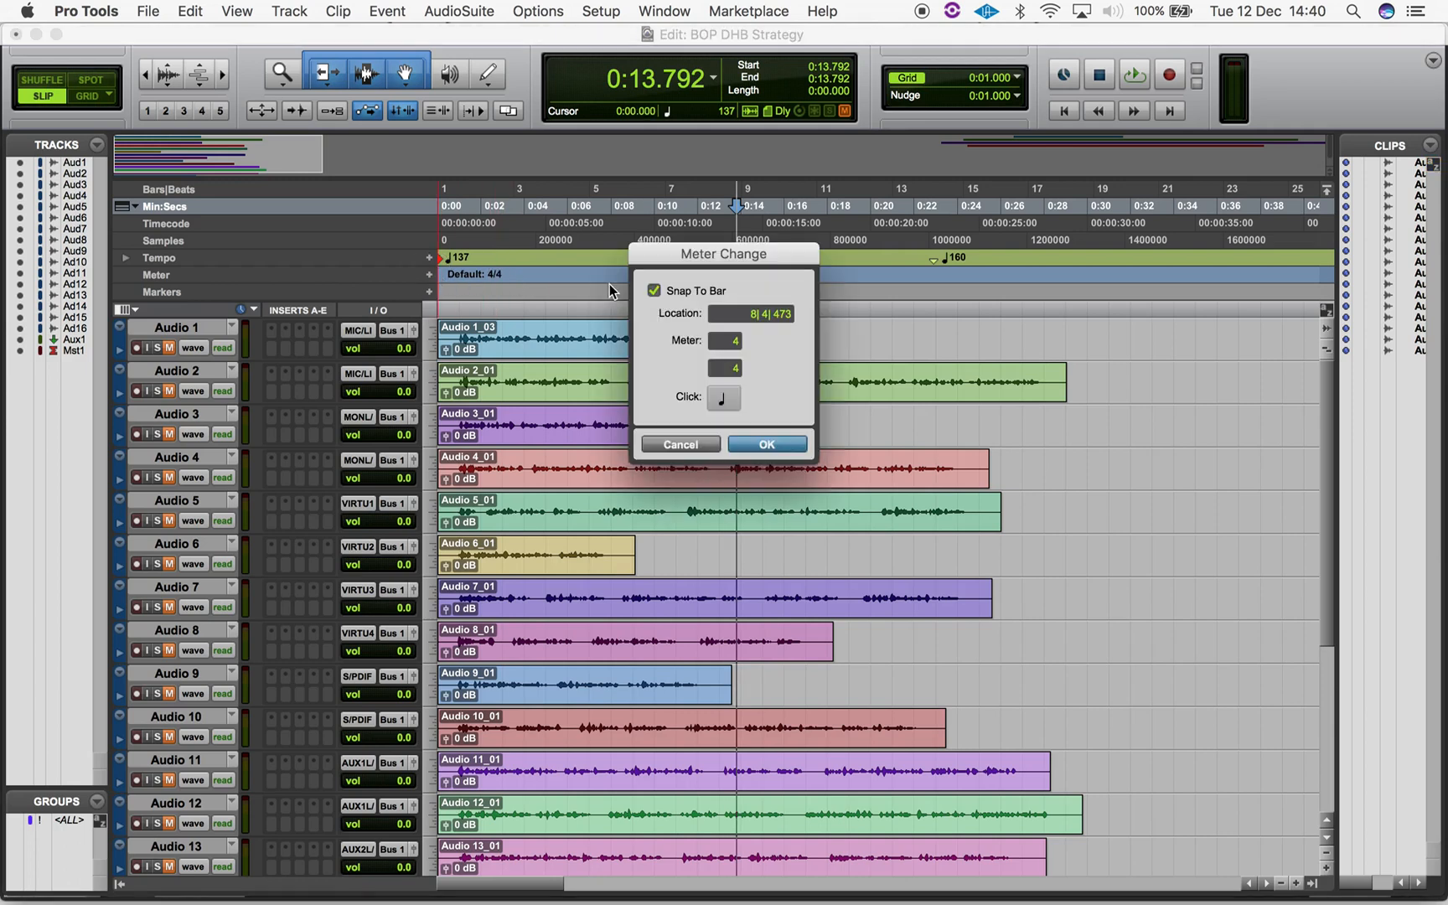
mouse_move(744, 406)
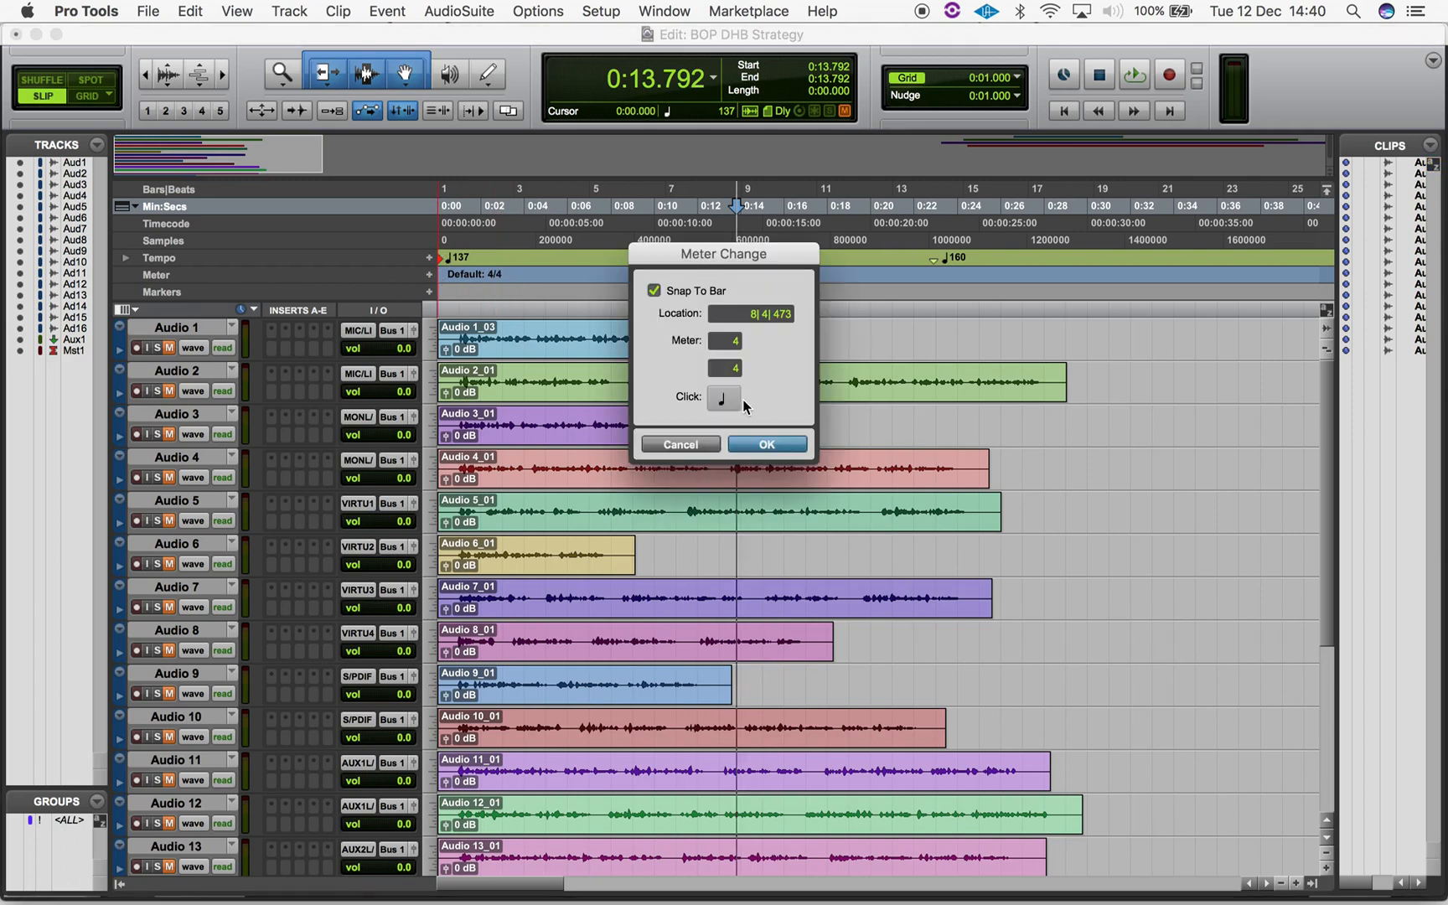
Step: Edit the Location so the meter change sits at bar 14, around 0:22.987
click(750, 313)
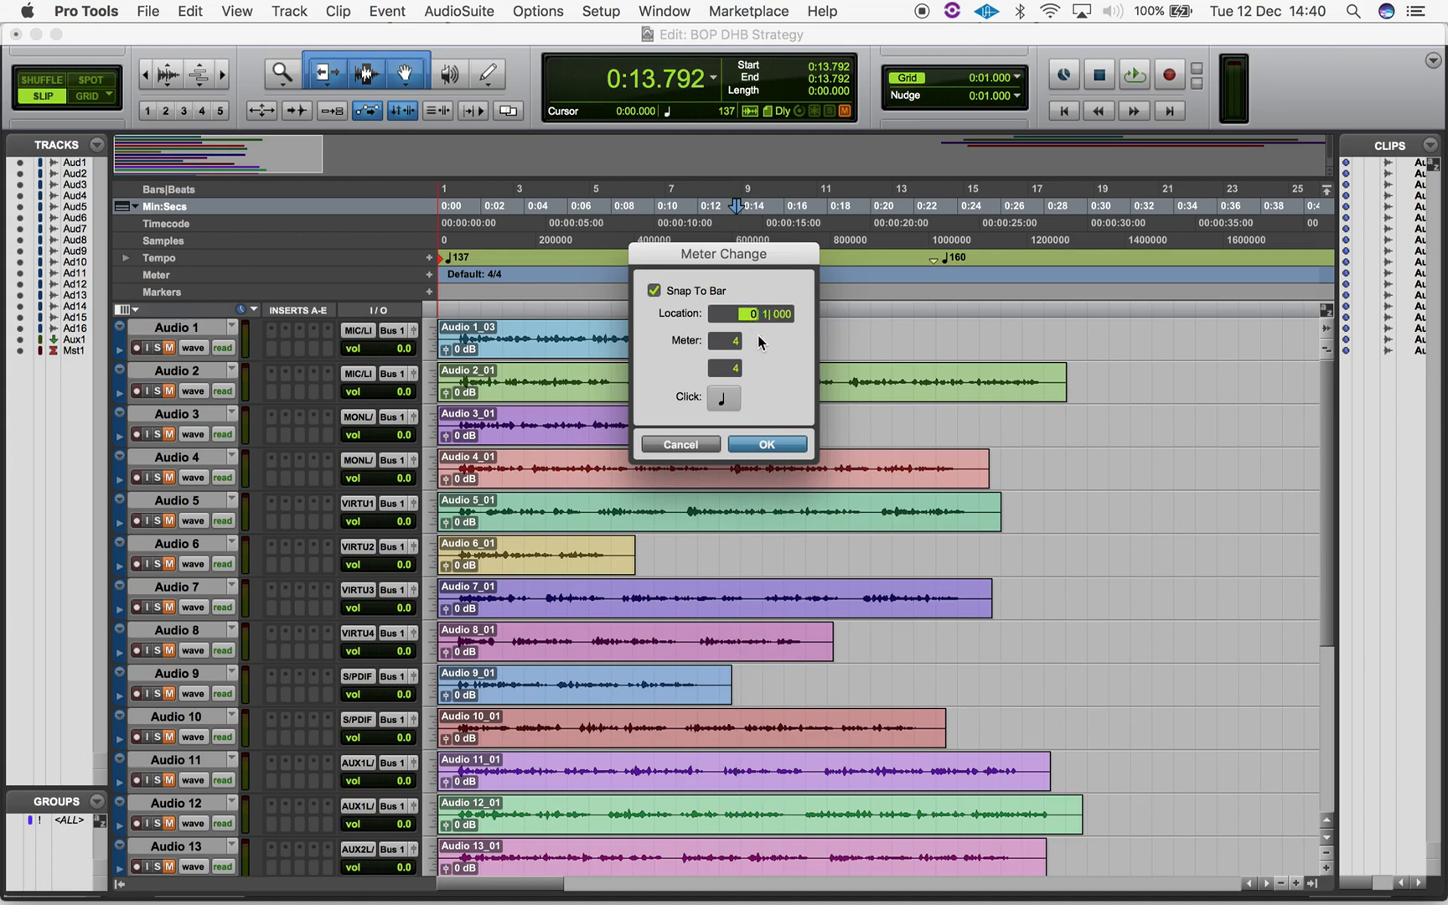
click(765, 444)
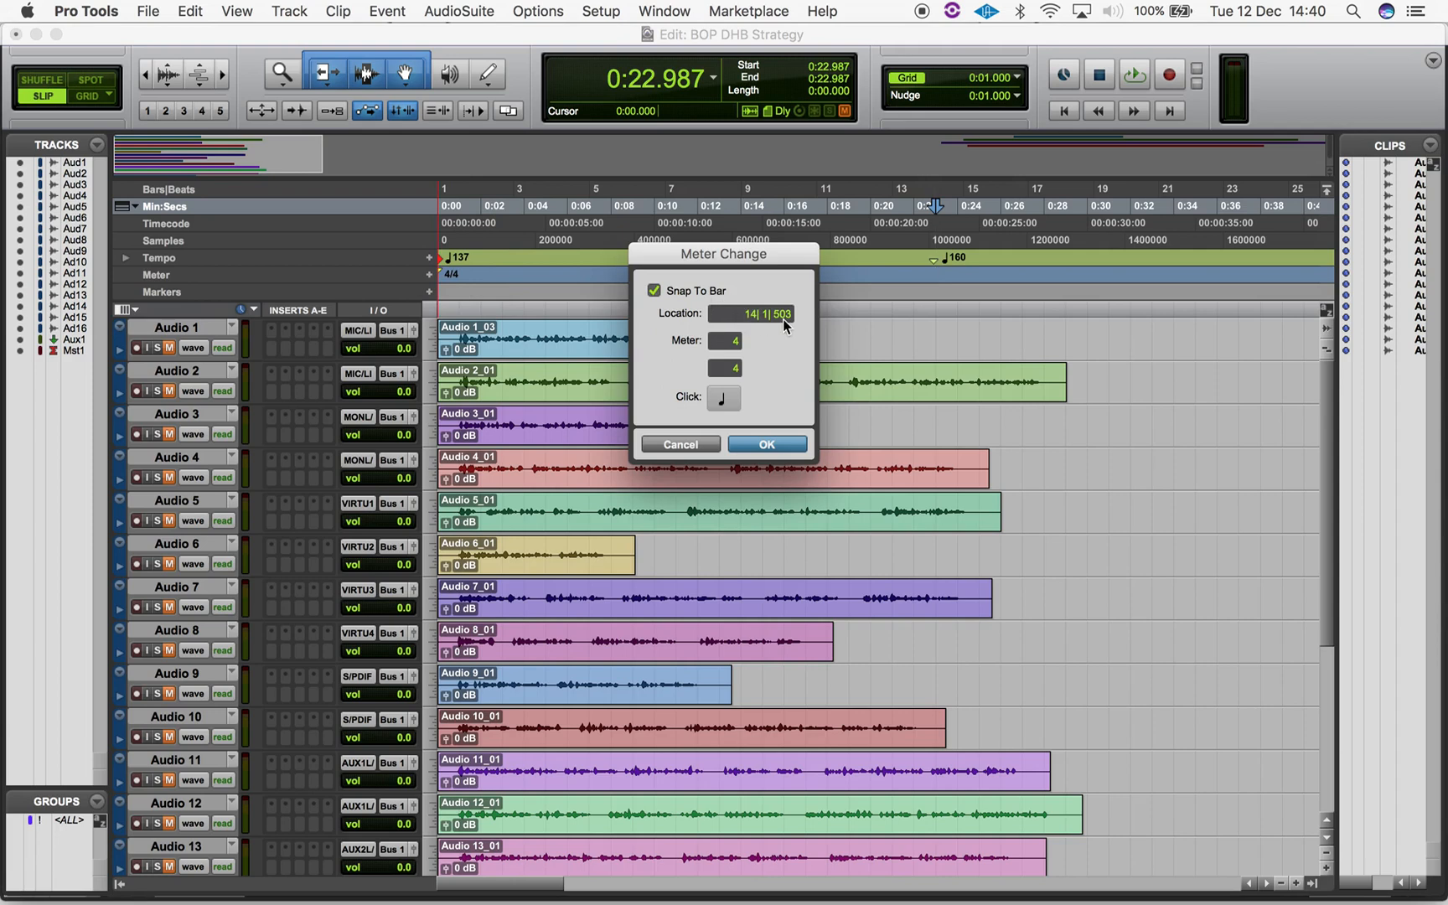
mouse_move(782, 324)
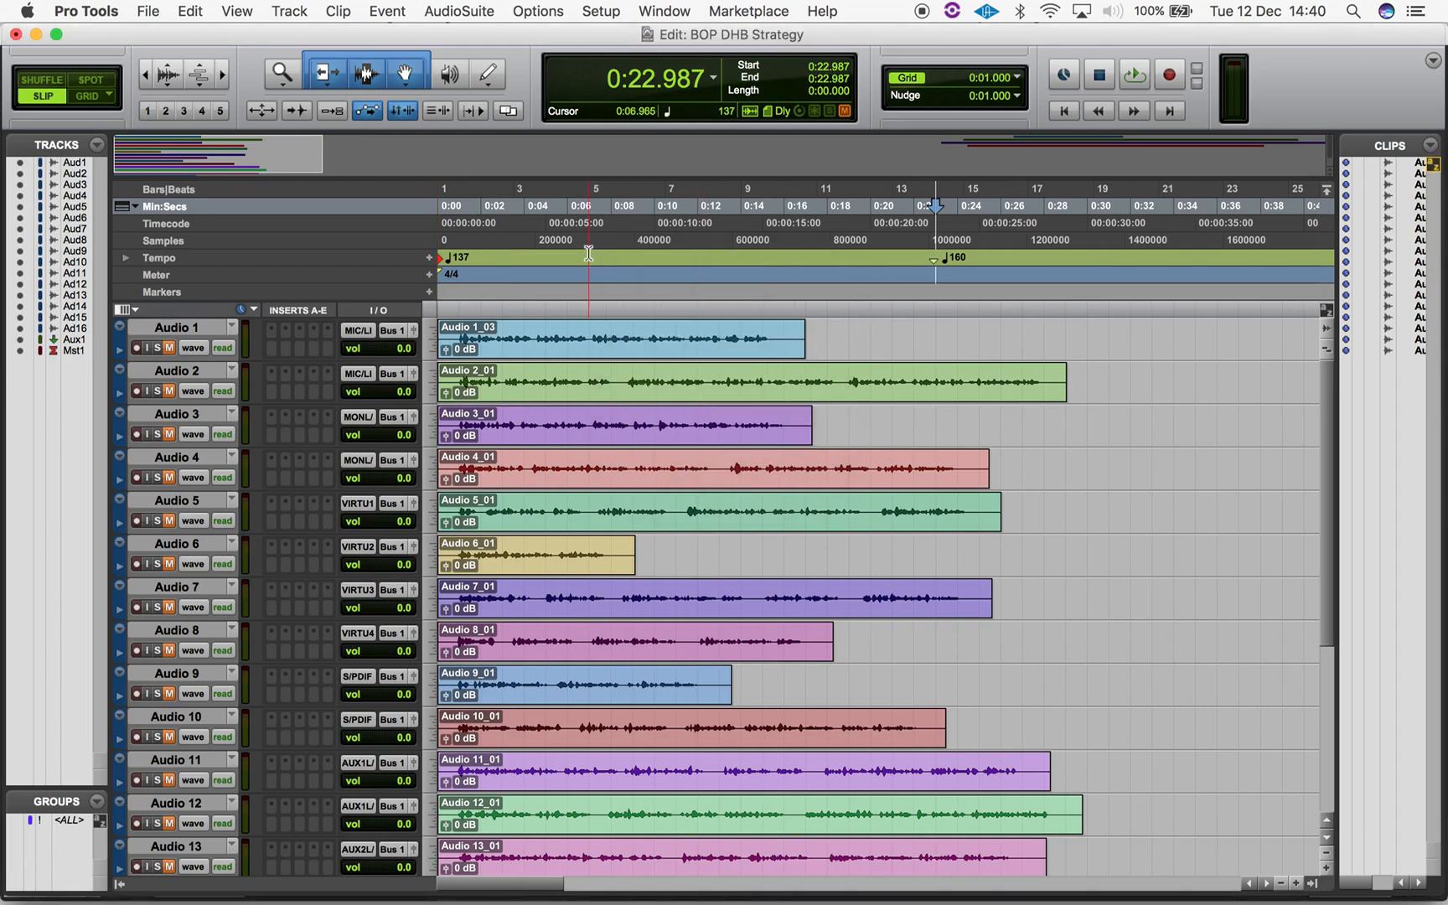
Step: Start another meter change and set its Location bar to 15
click(429, 275)
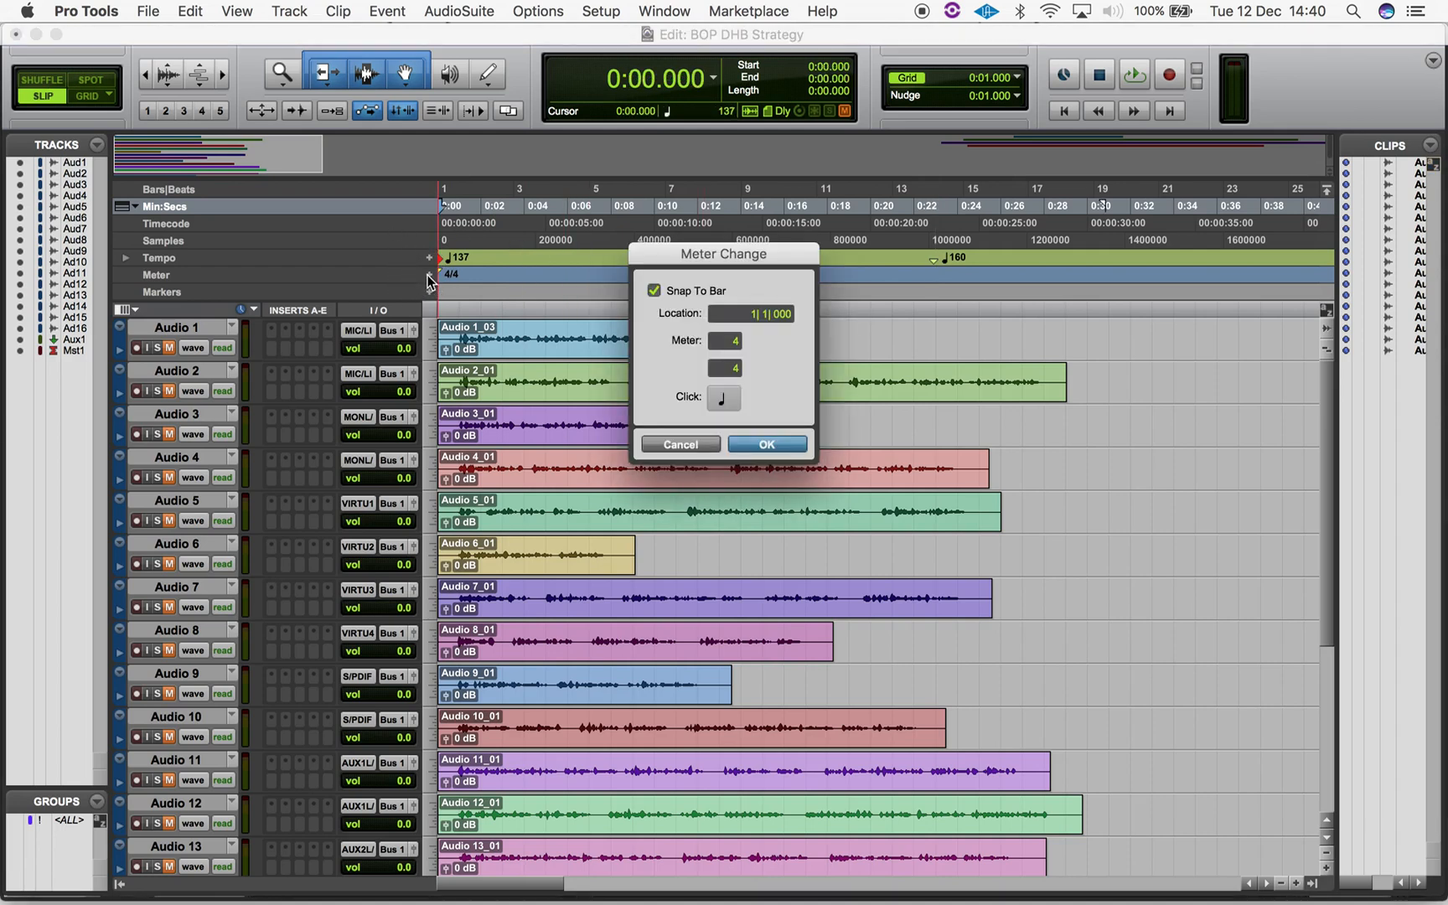
text(15)
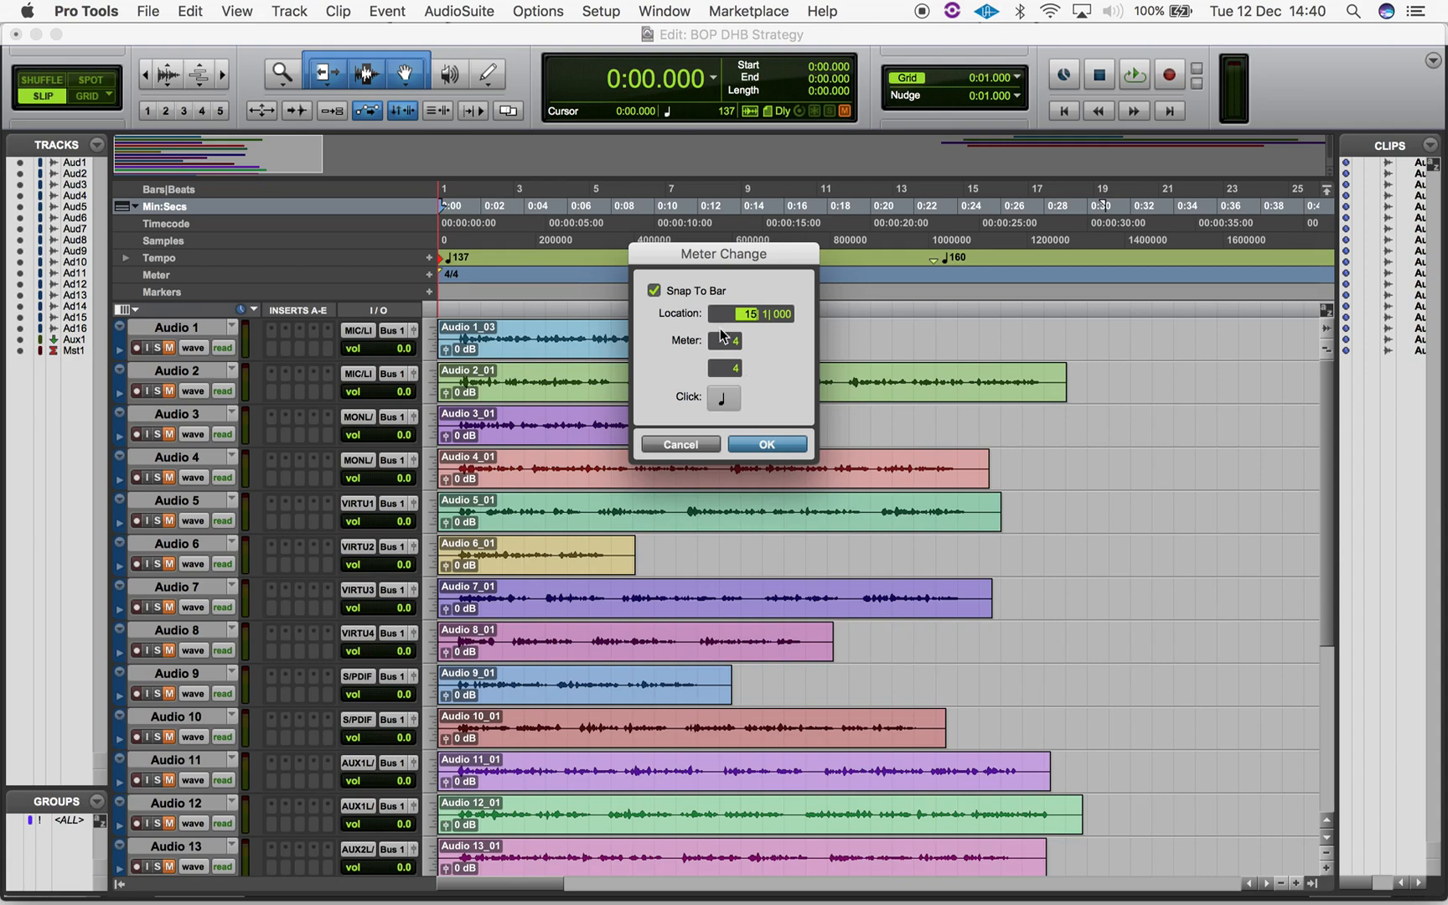
mouse_move(693, 295)
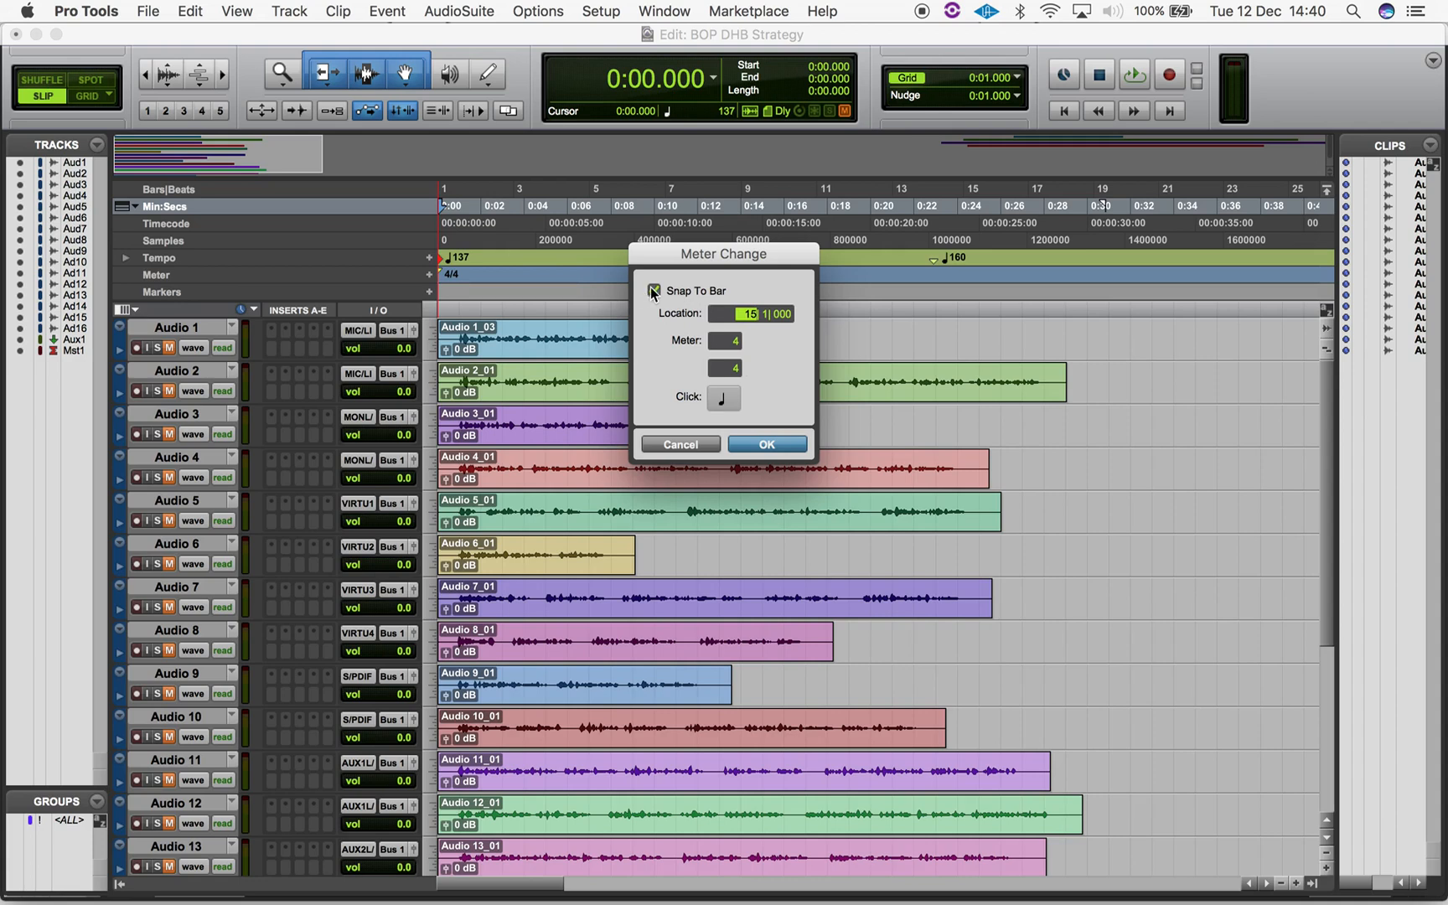
Step: Turn off Snap To Bar and place the change mid-bar at 14|3|800, ready to edit the meter
click(656, 292)
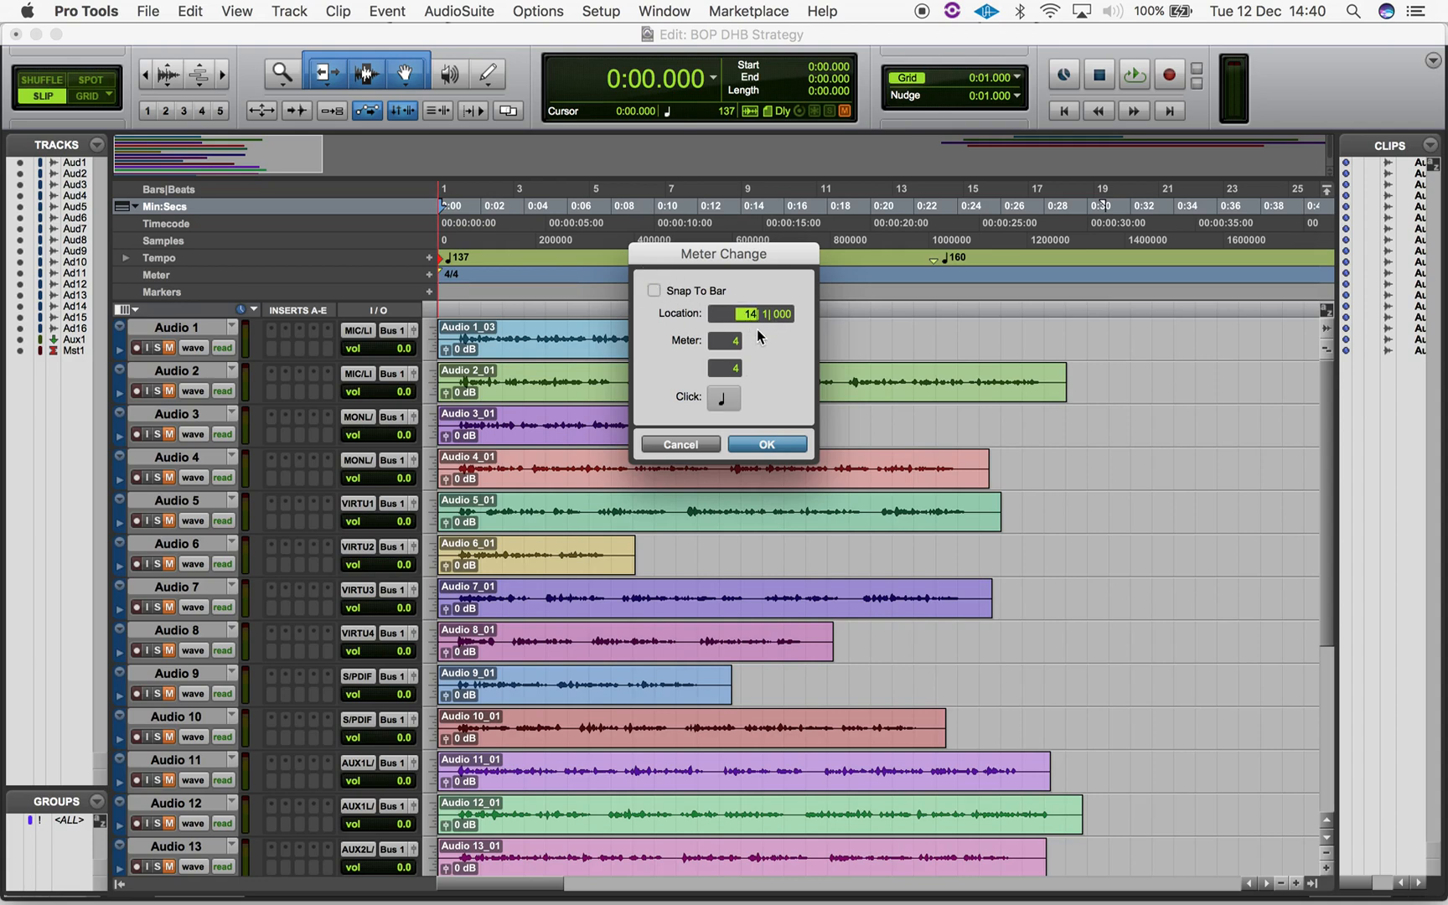
click(771, 313)
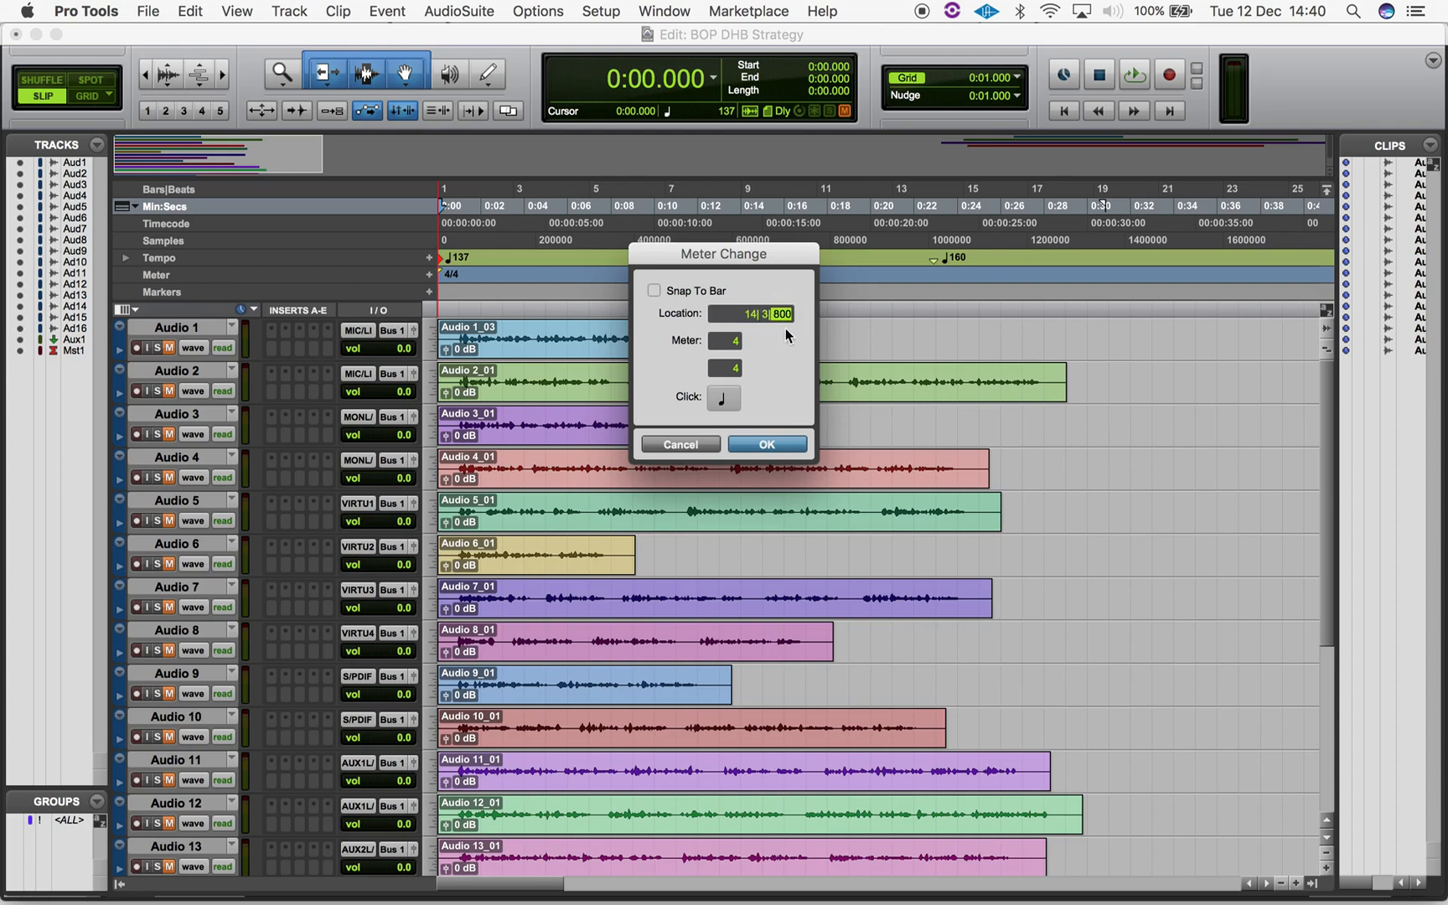
mouse_move(783, 340)
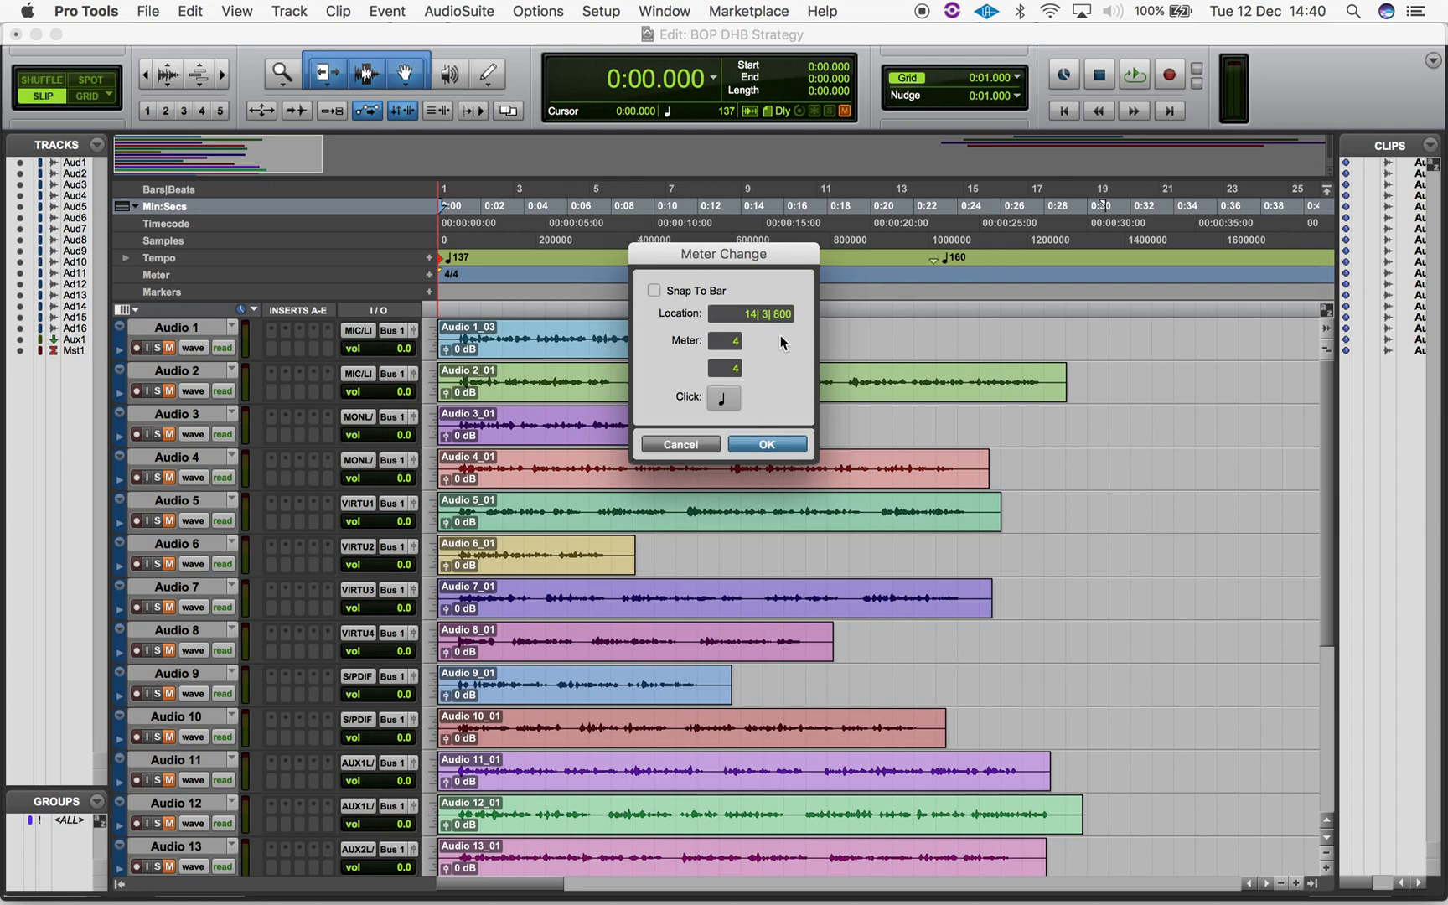
click(724, 340)
text(6)
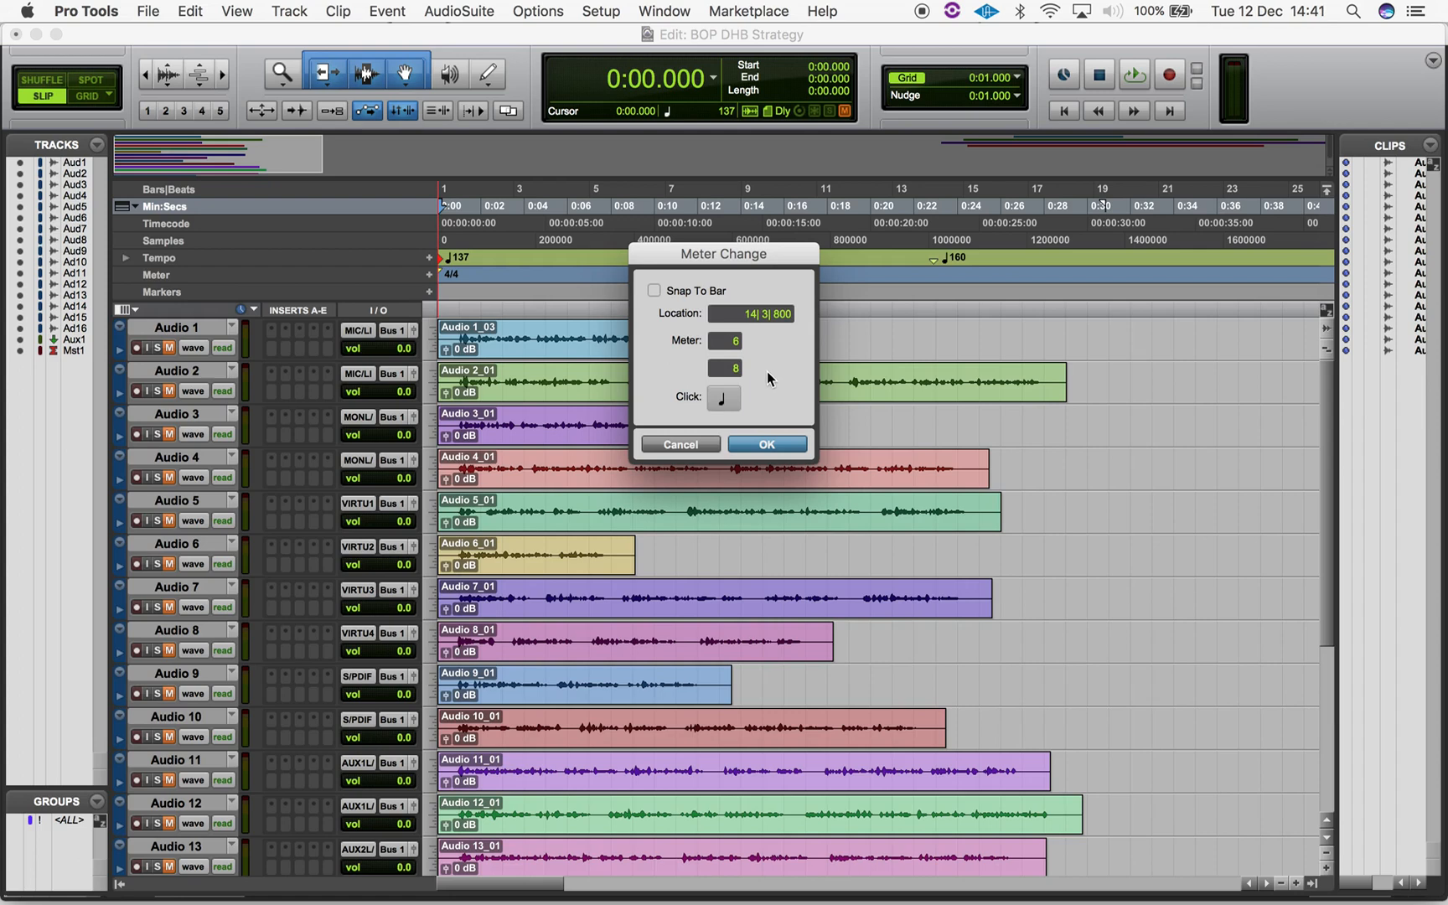
Step: Make the 6/8 meter change use a 1/8-note click
click(724, 397)
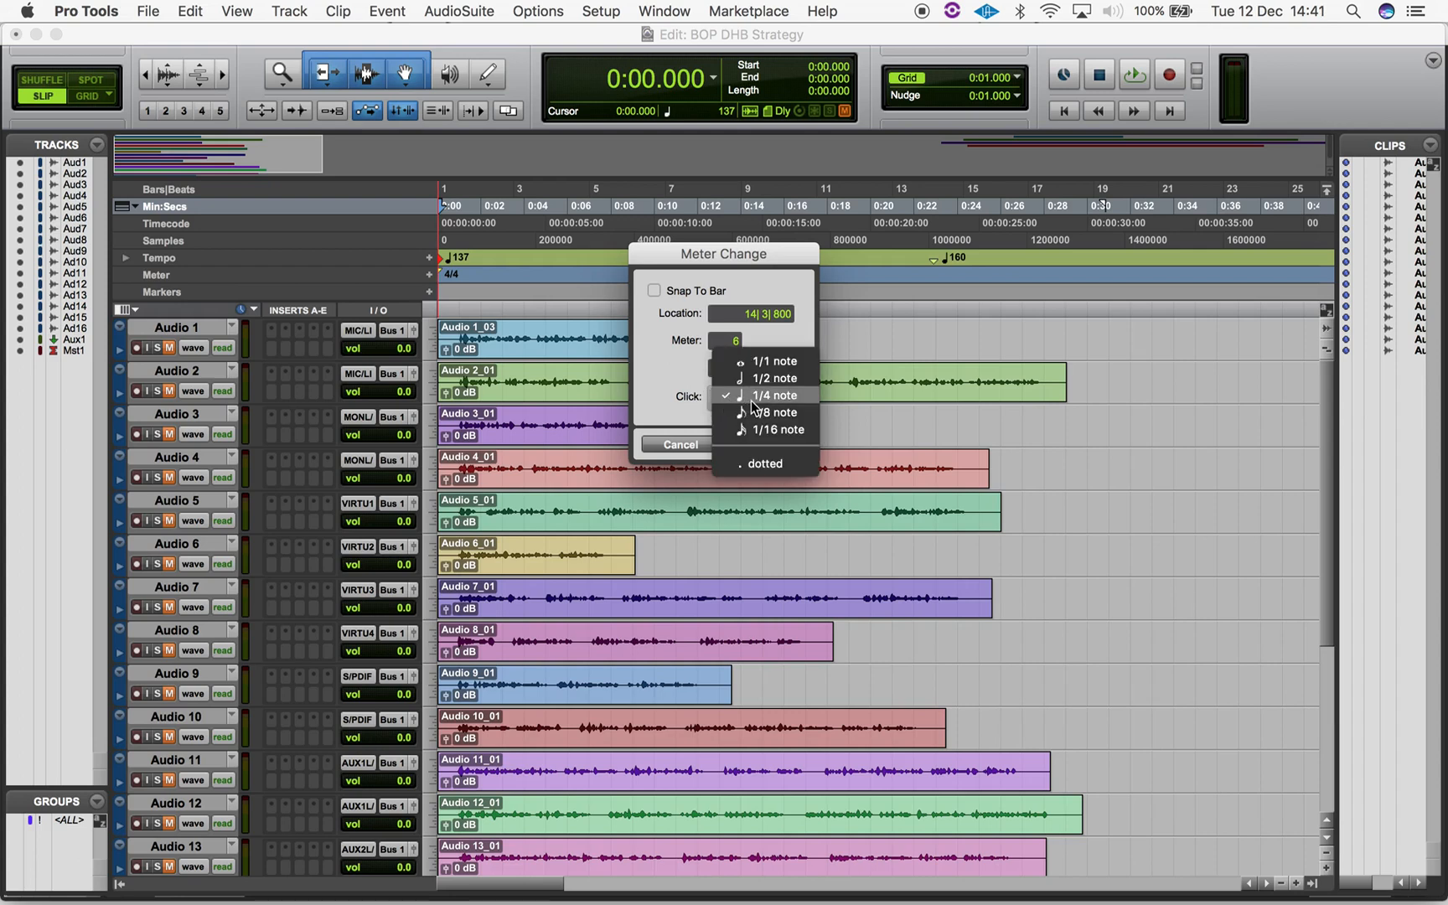
click(775, 413)
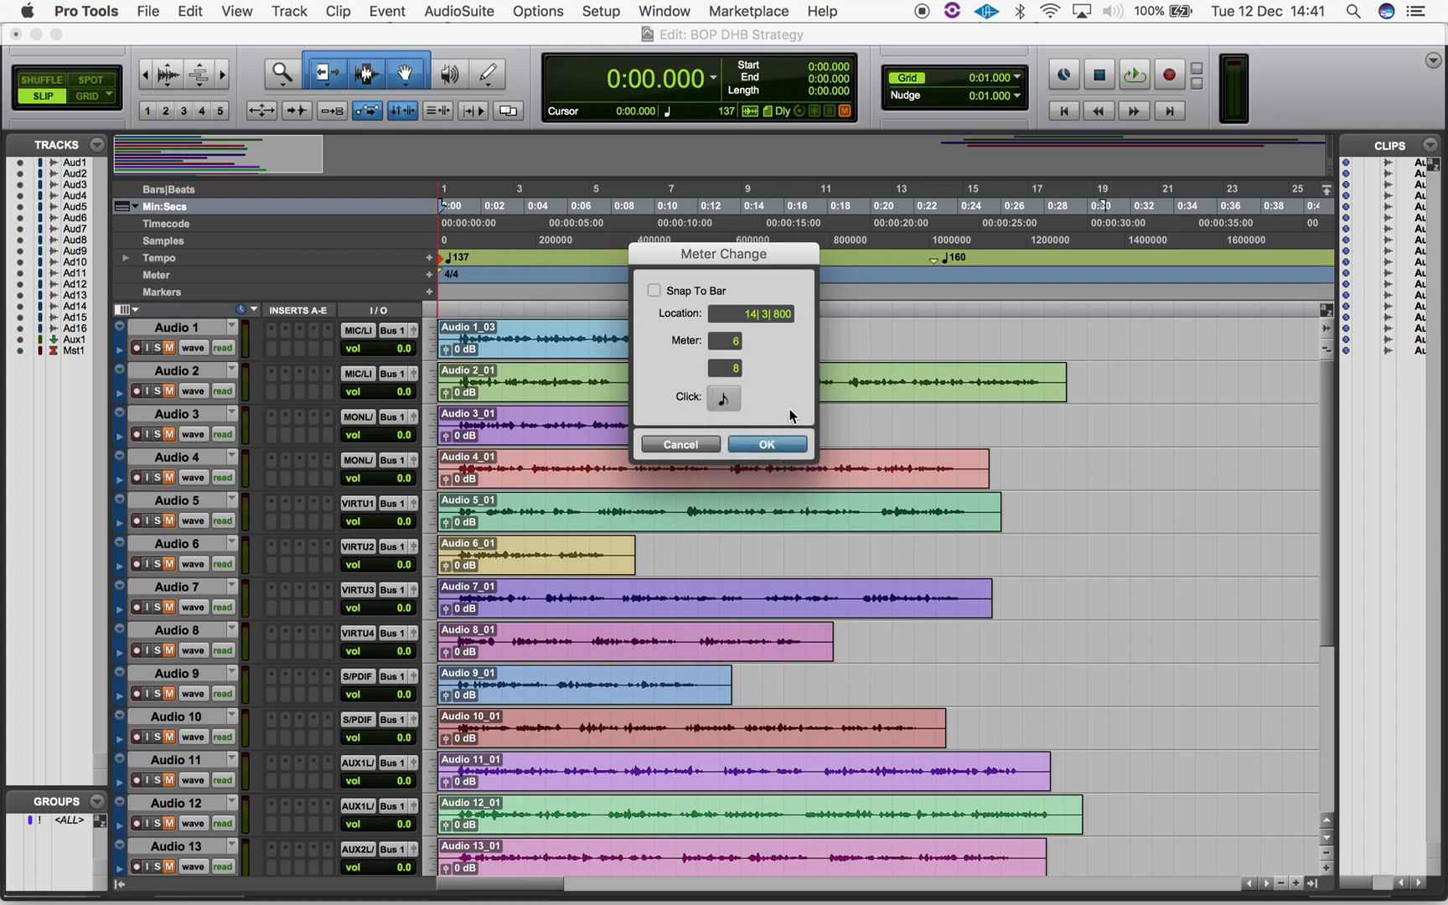